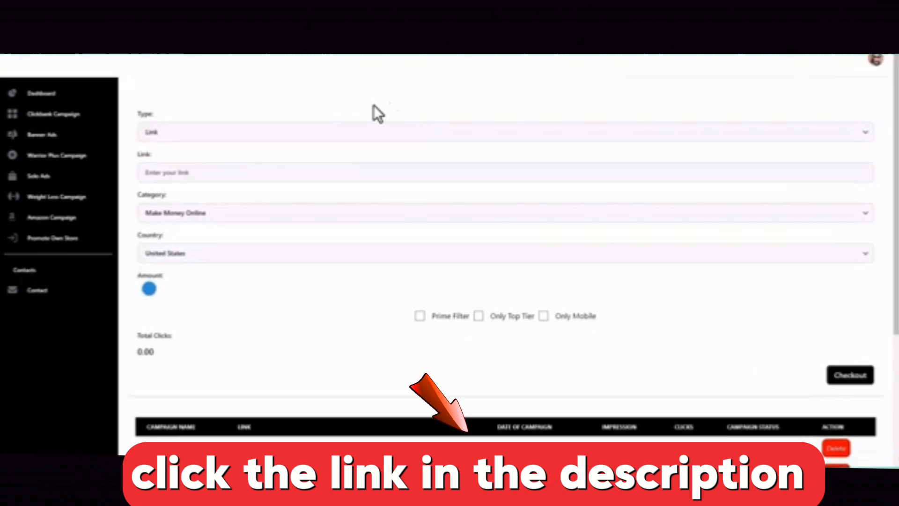
mouse_move(220, 127)
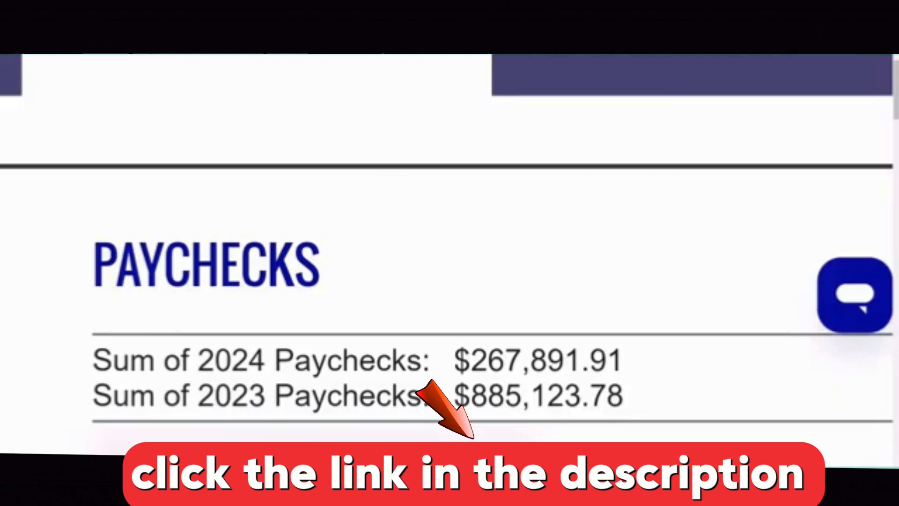
Paste the ClickBank hop link and keep Make Money Online as the category.
drag(458, 360, 622, 395)
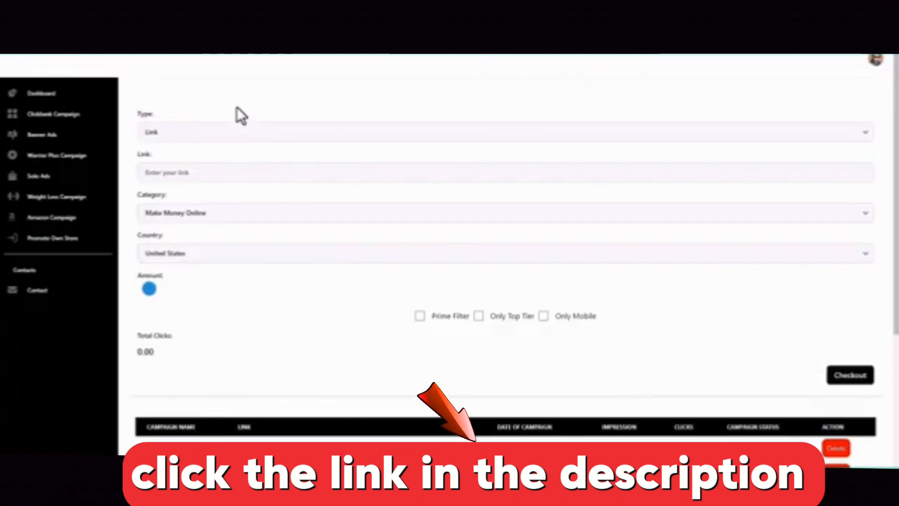
mouse_move(205, 285)
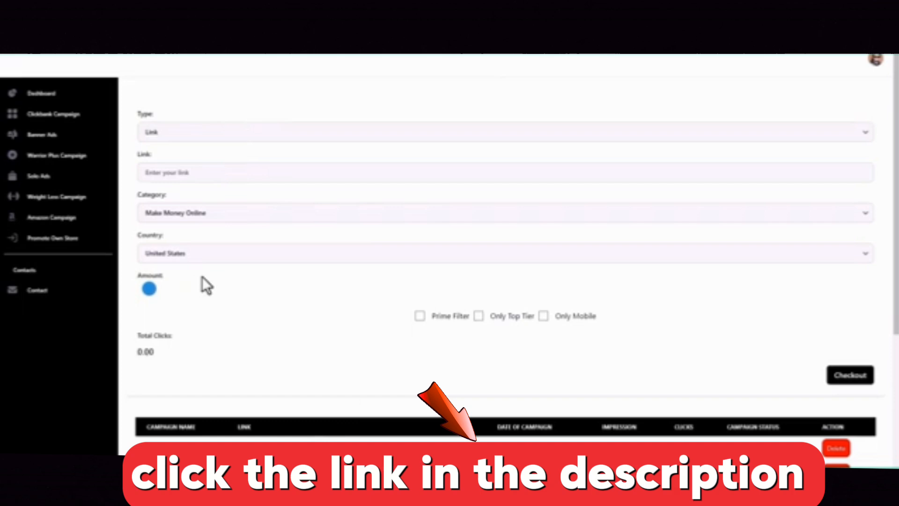
click(505, 172)
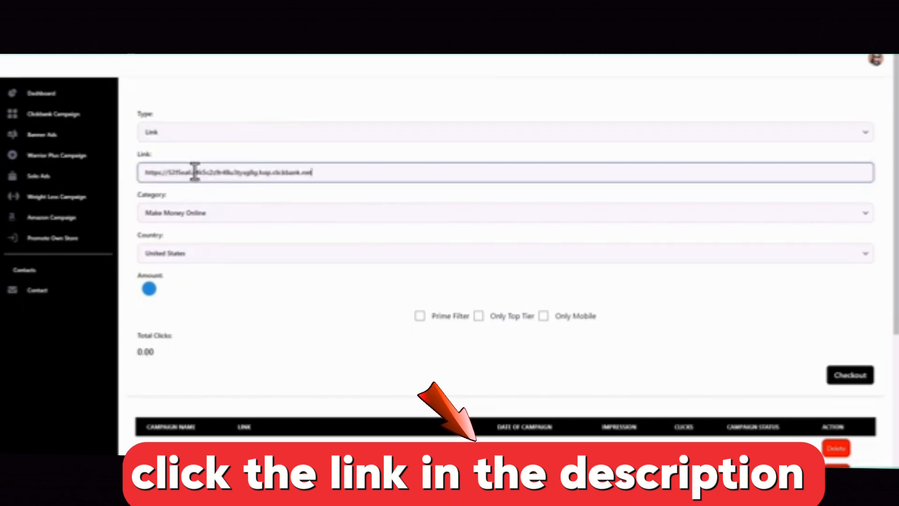
click(505, 213)
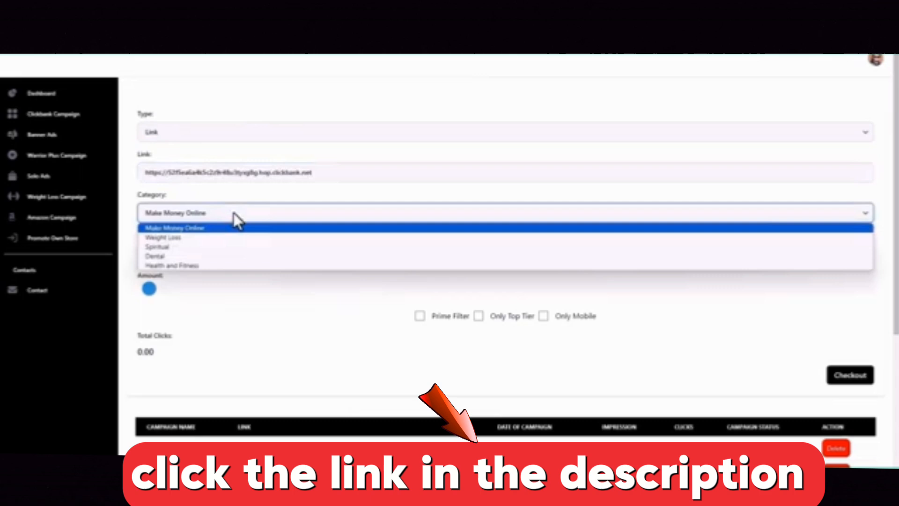
click(478, 315)
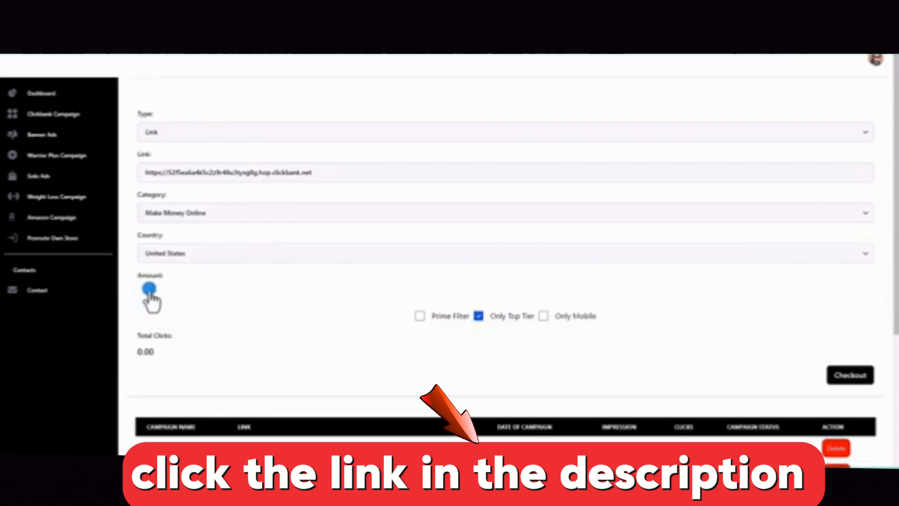
Slide the amount to 500 clicks and check out the campaign order.
drag(149, 288, 172, 289)
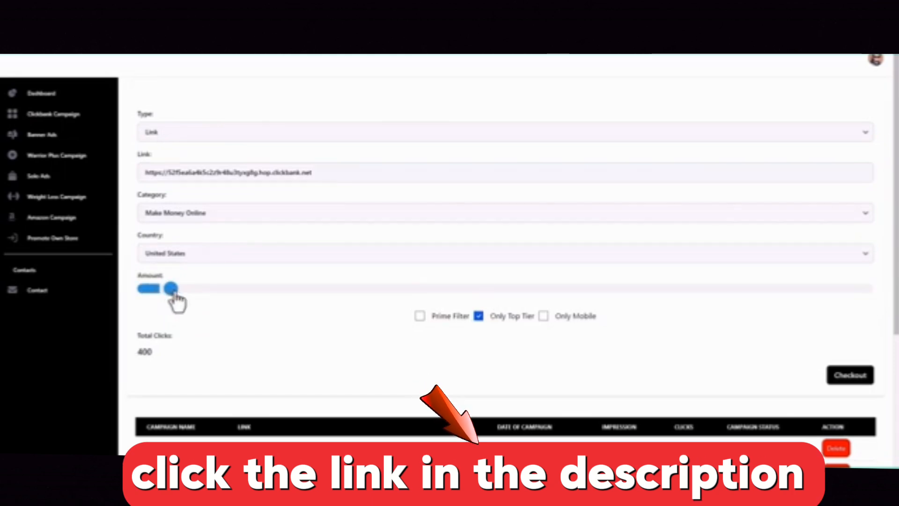
drag(172, 289, 179, 288)
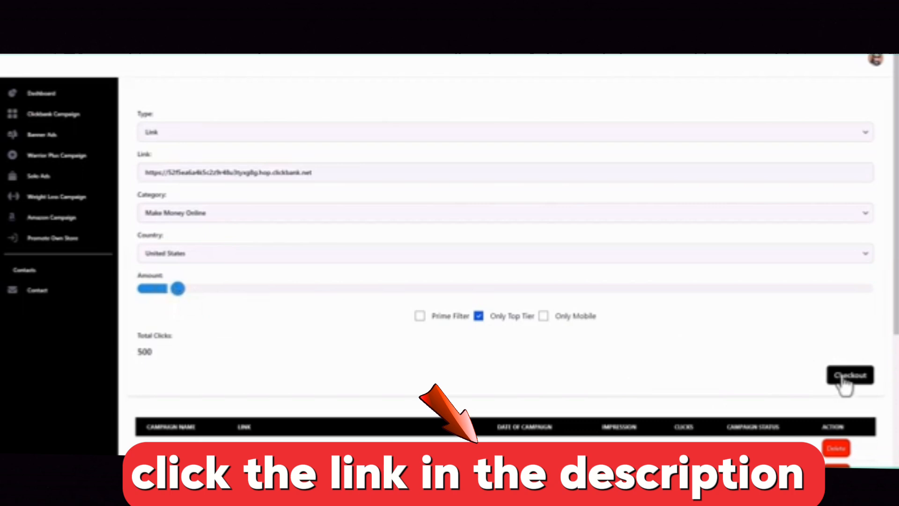
mouse_move(510, 364)
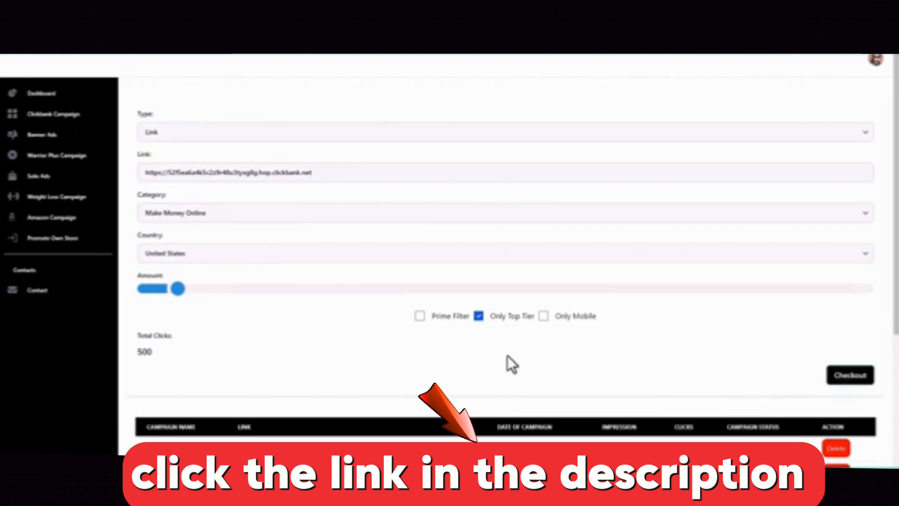
click(849, 375)
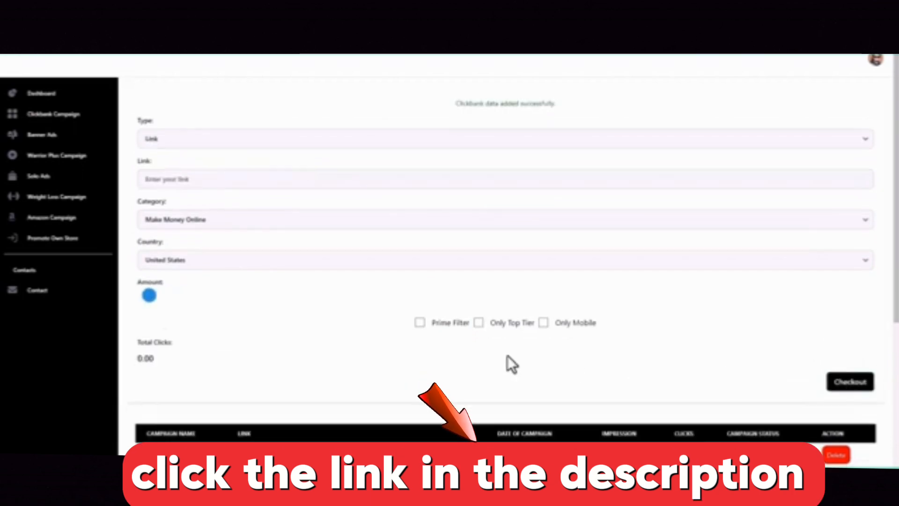
scroll(down, 3)
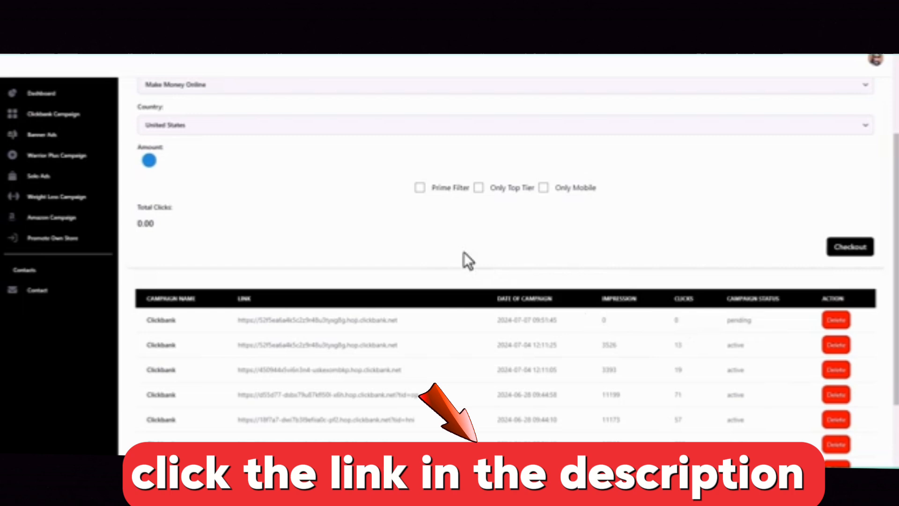
mouse_move(394, 257)
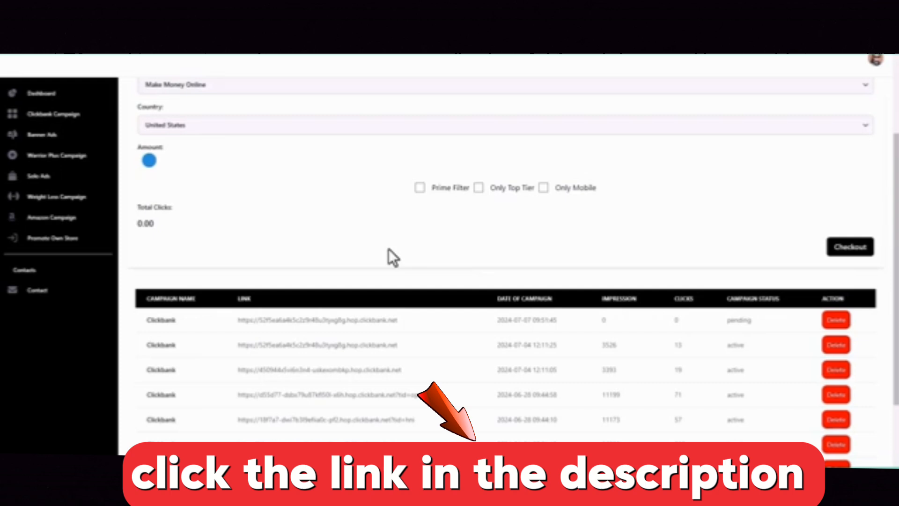
mouse_move(640, 296)
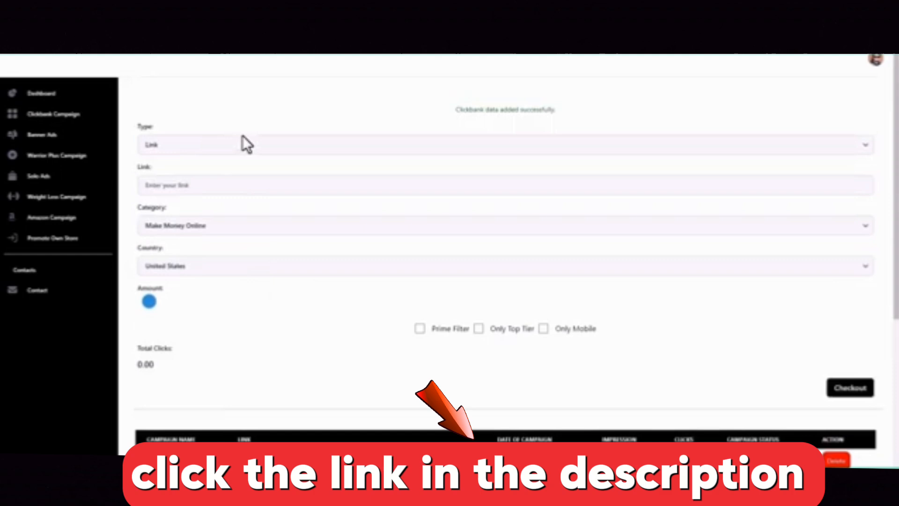
mouse_move(221, 115)
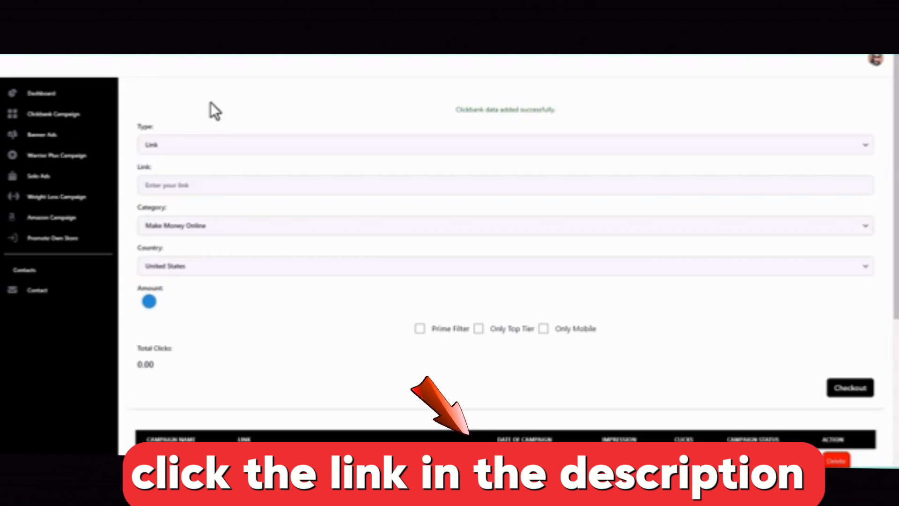
mouse_move(189, 334)
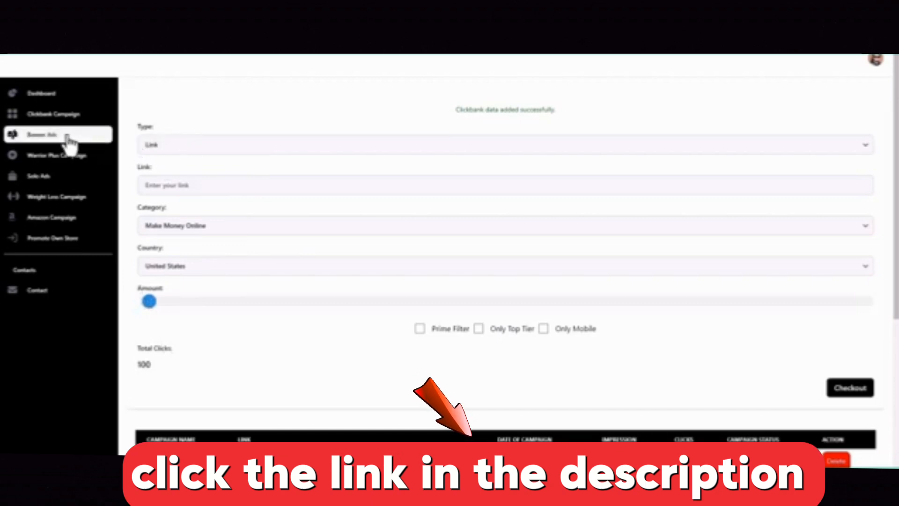
Open Banner Ads and paste the existing office shredder description into Description.
click(41, 135)
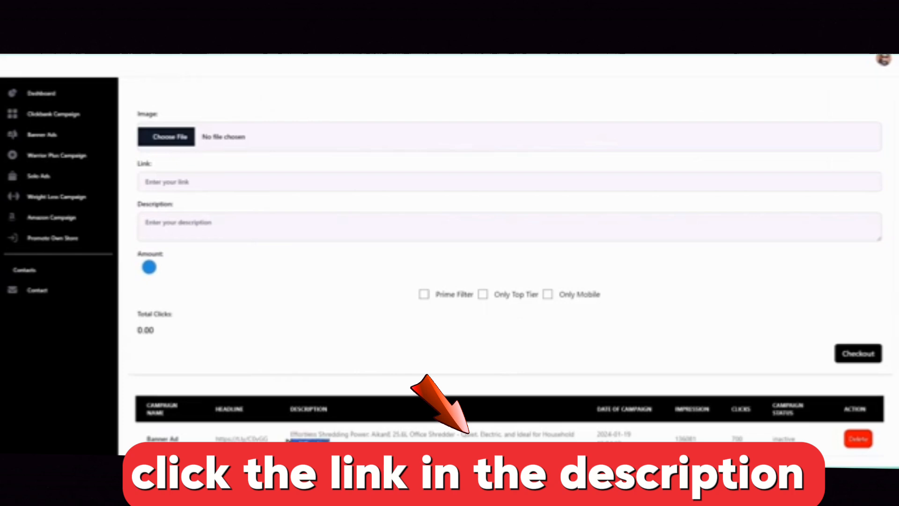
double_click(432, 434)
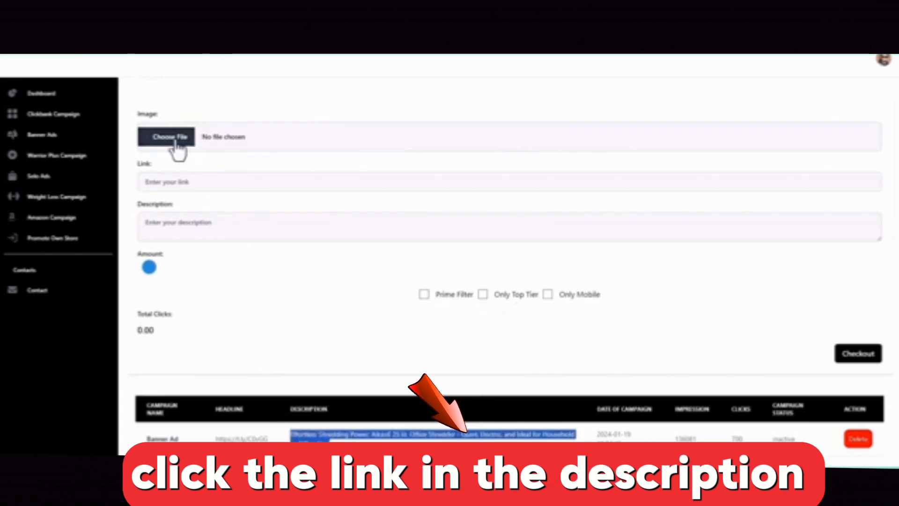
click(507, 225)
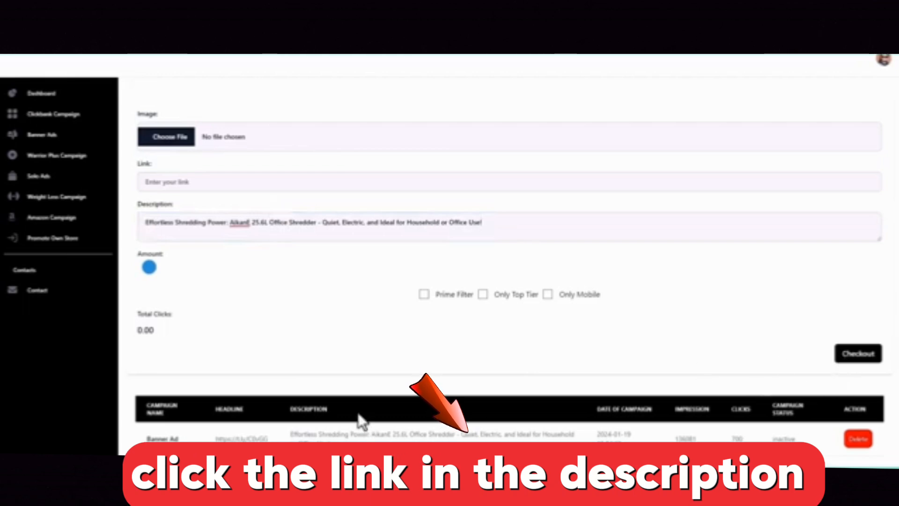
mouse_move(393, 378)
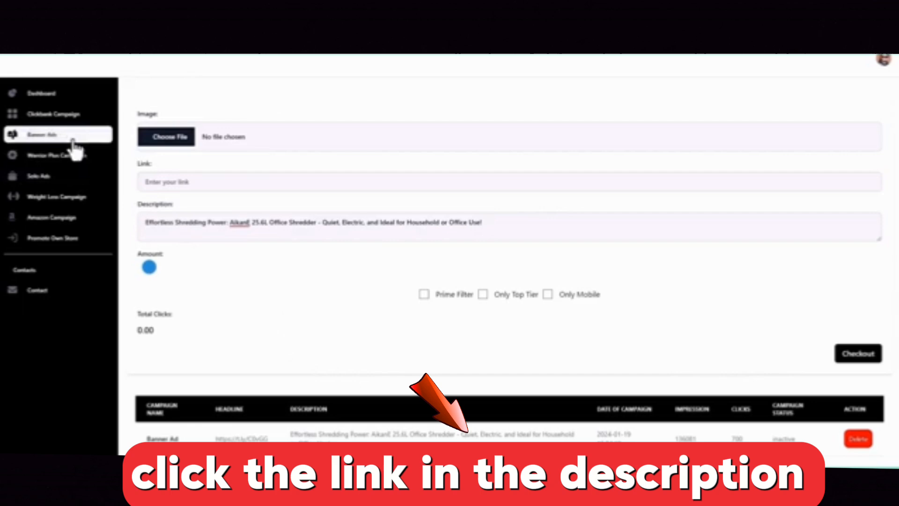
mouse_move(279, 291)
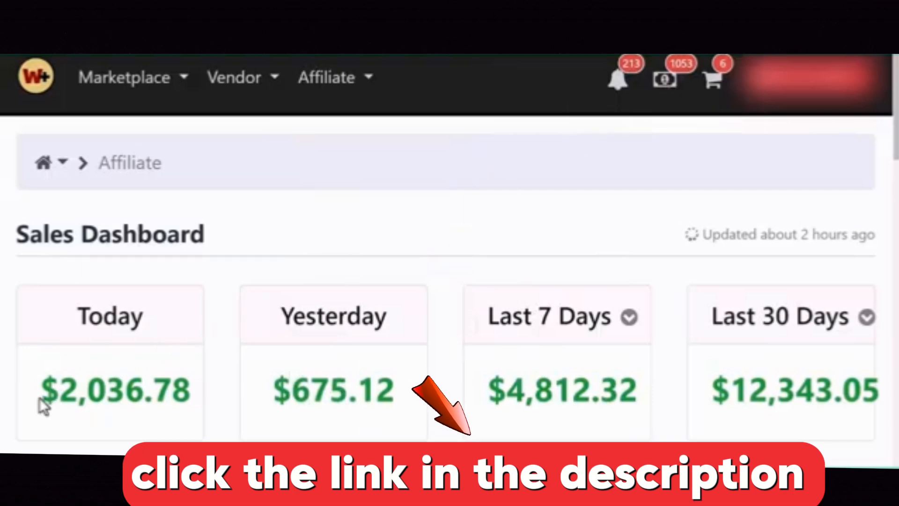
double_click(109, 390)
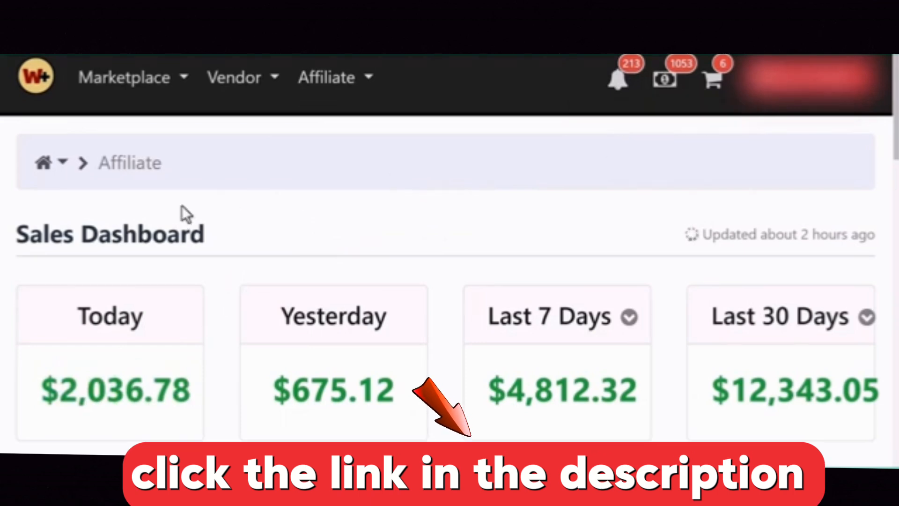
mouse_move(155, 206)
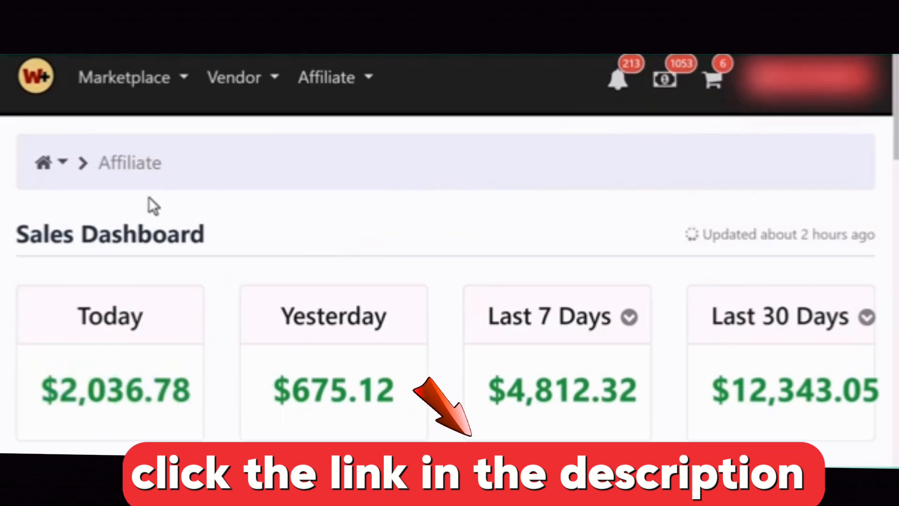
click(50, 163)
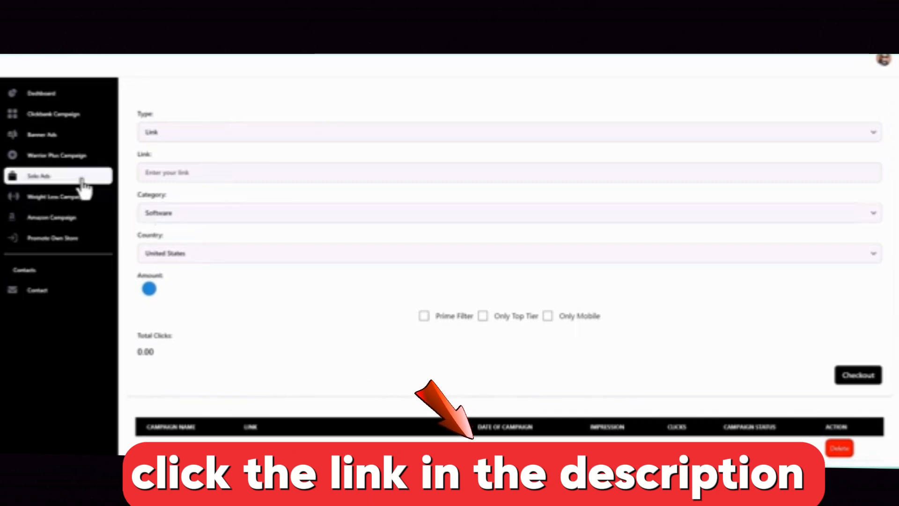
Open the Solo Ads page to view its three inactive ClickBank campaigns.
click(38, 176)
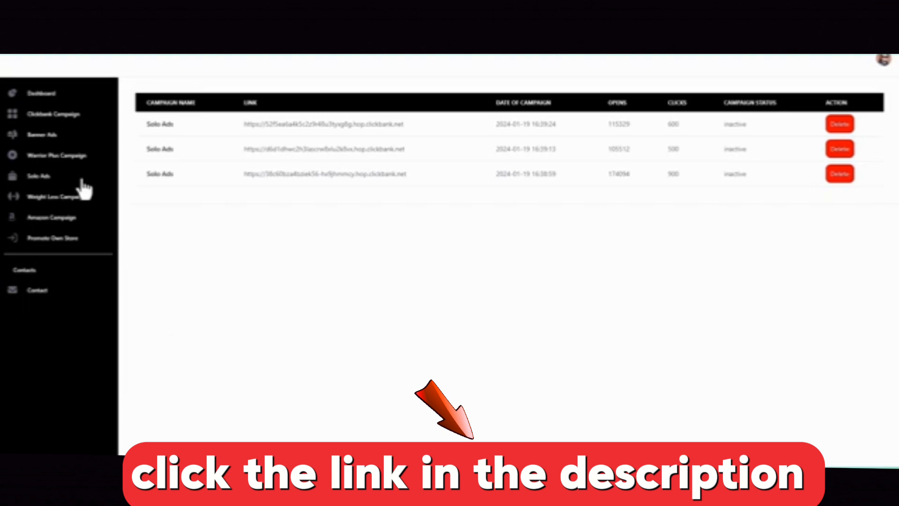
mouse_move(401, 246)
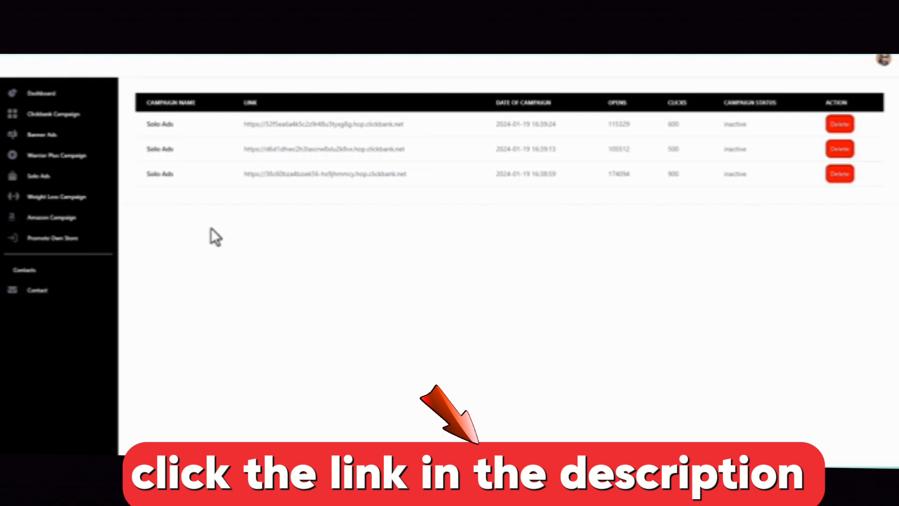
mouse_move(169, 238)
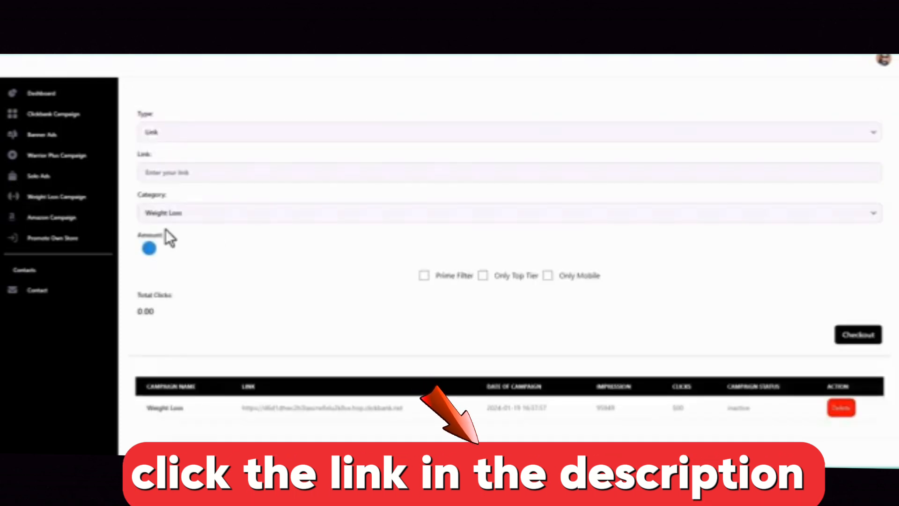
Choose Weight Loss from the campaign Category dropdown.
click(510, 213)
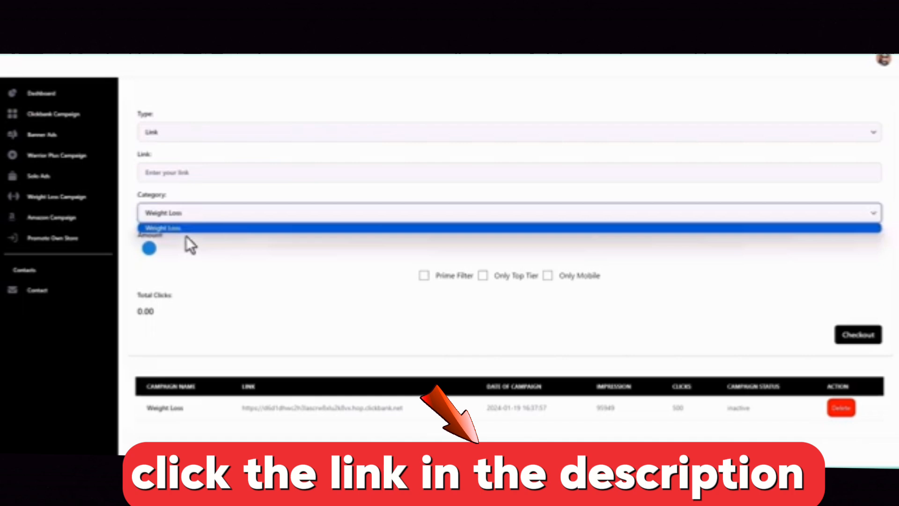
click(164, 227)
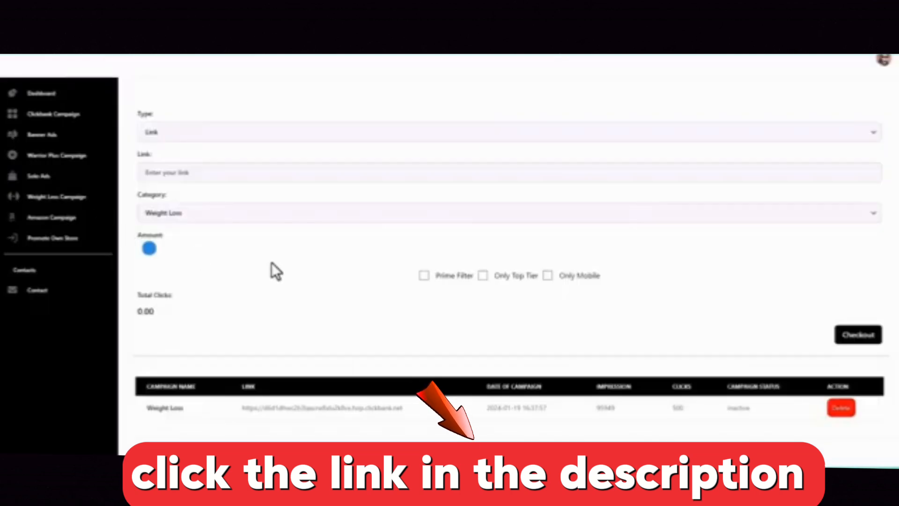
mouse_move(226, 247)
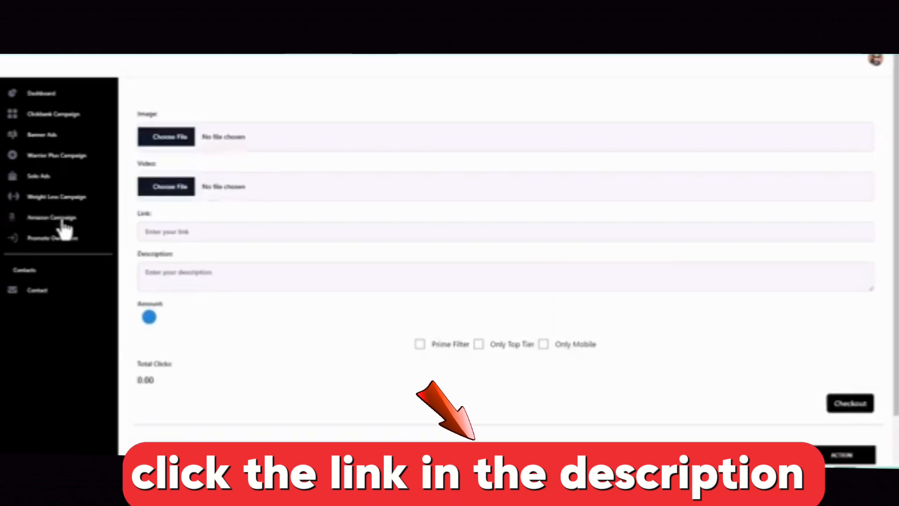
mouse_move(256, 223)
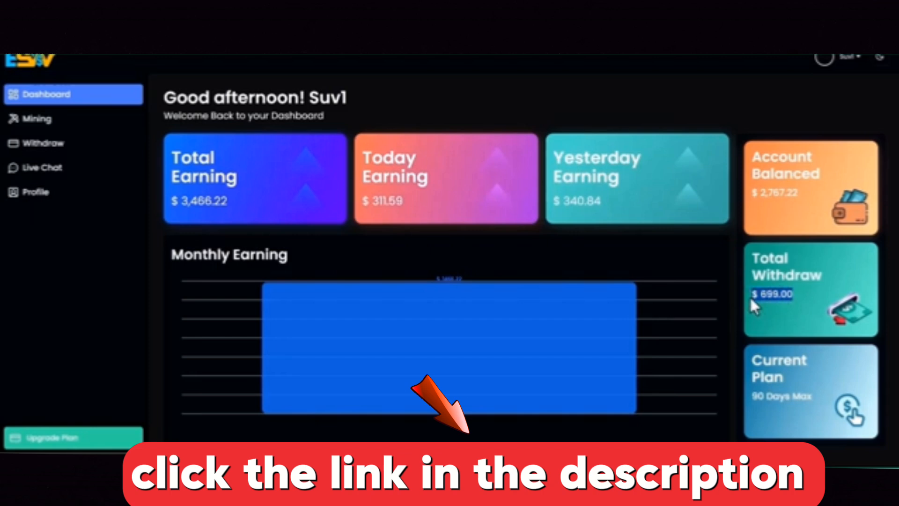
mouse_move(163, 241)
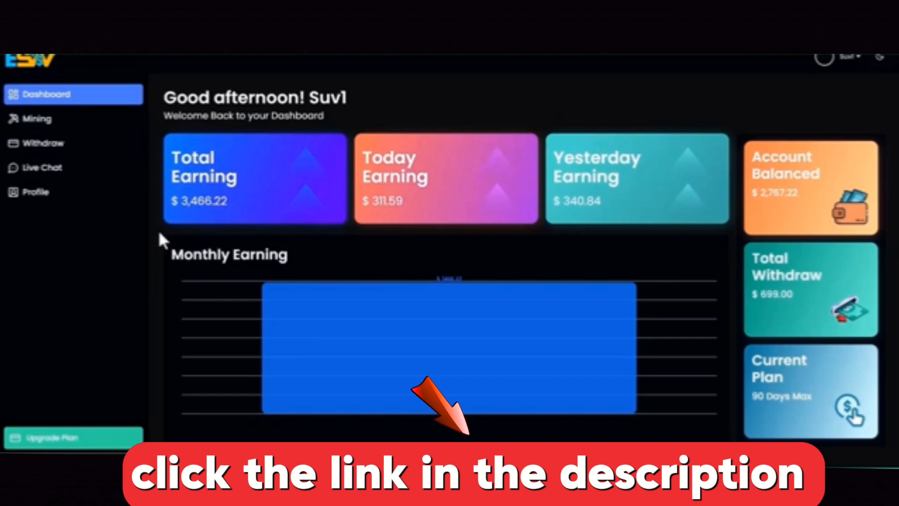
mouse_move(159, 237)
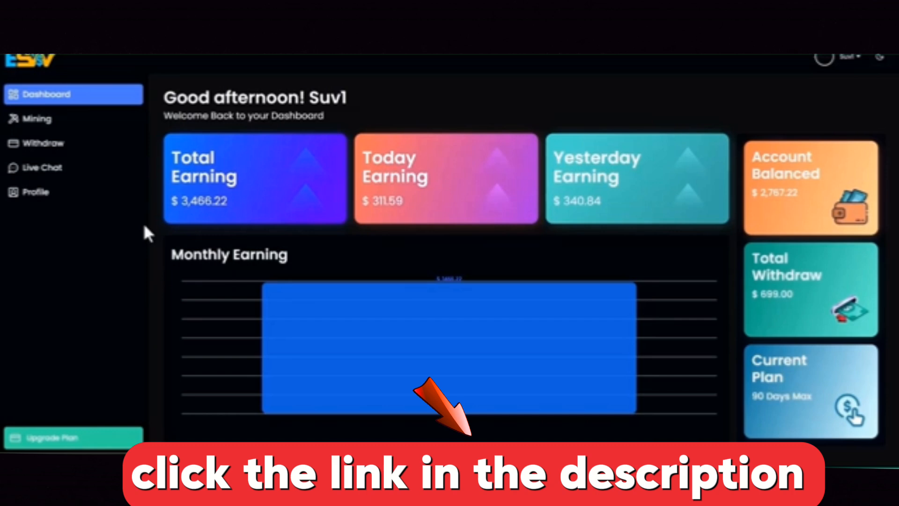
mouse_move(150, 192)
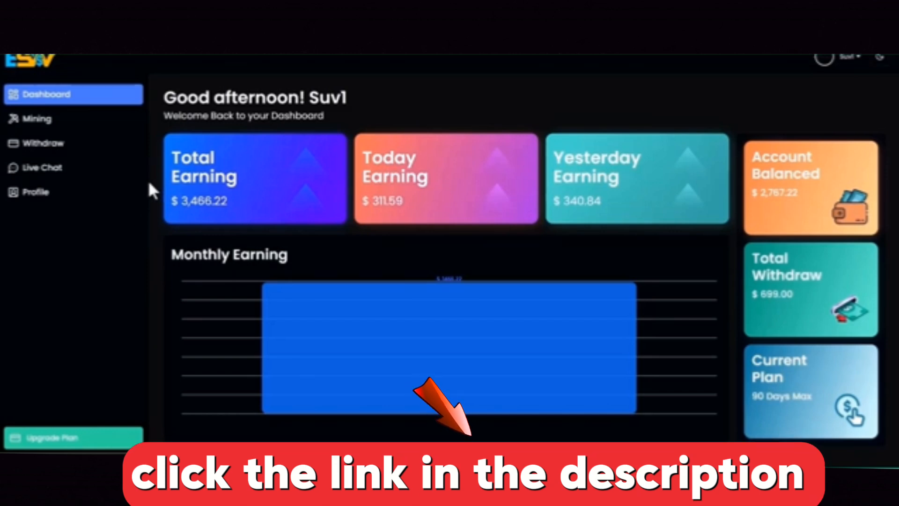
mouse_move(207, 181)
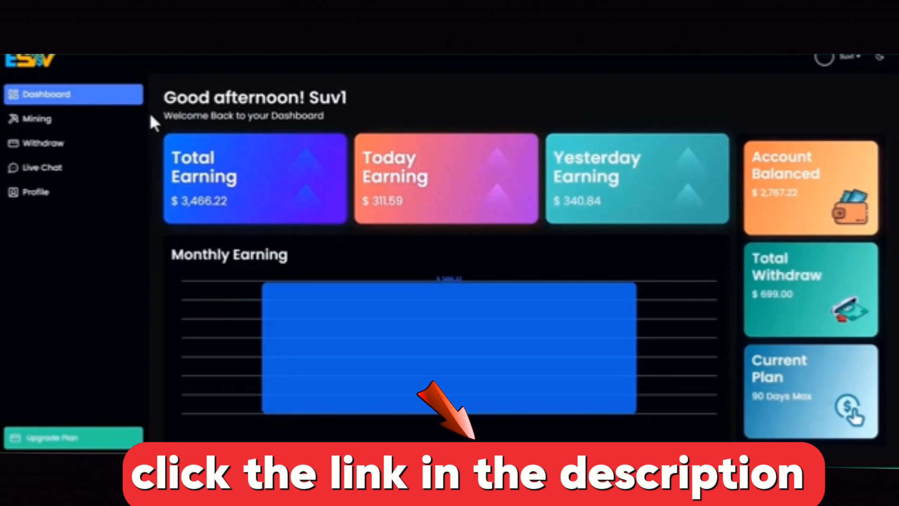
Open the Mining page showing the 90-day plan and hourly earnings.
click(37, 119)
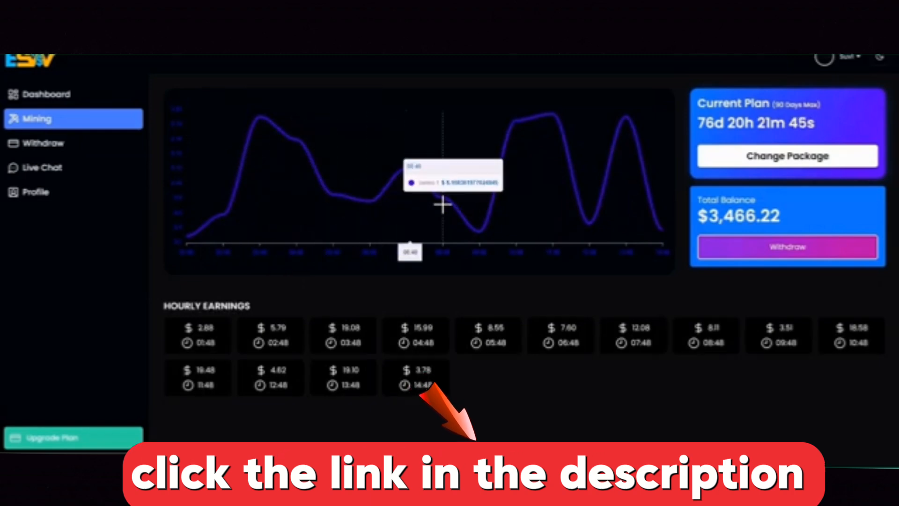
mouse_move(572, 185)
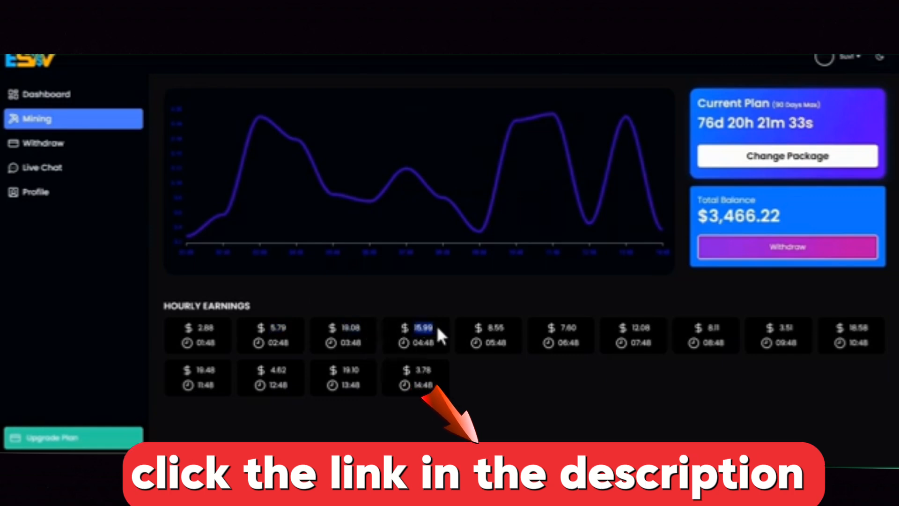
mouse_move(273, 289)
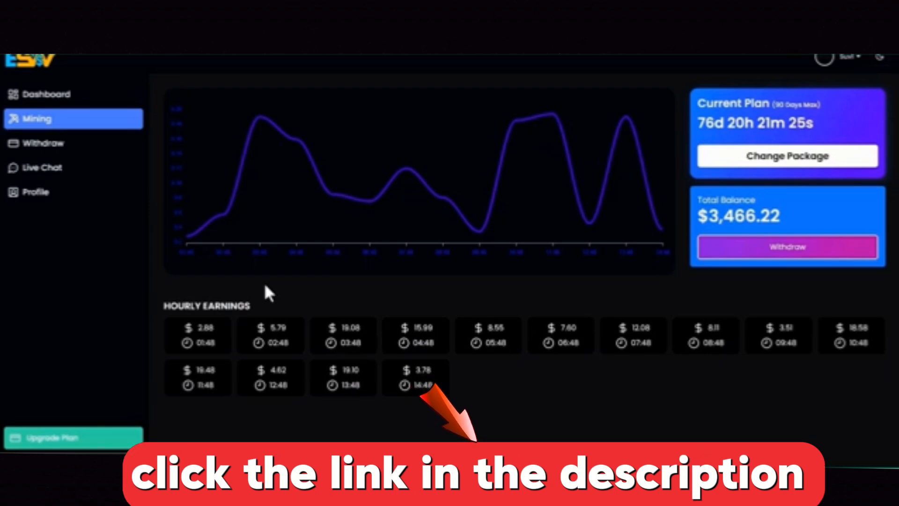
mouse_move(106, 174)
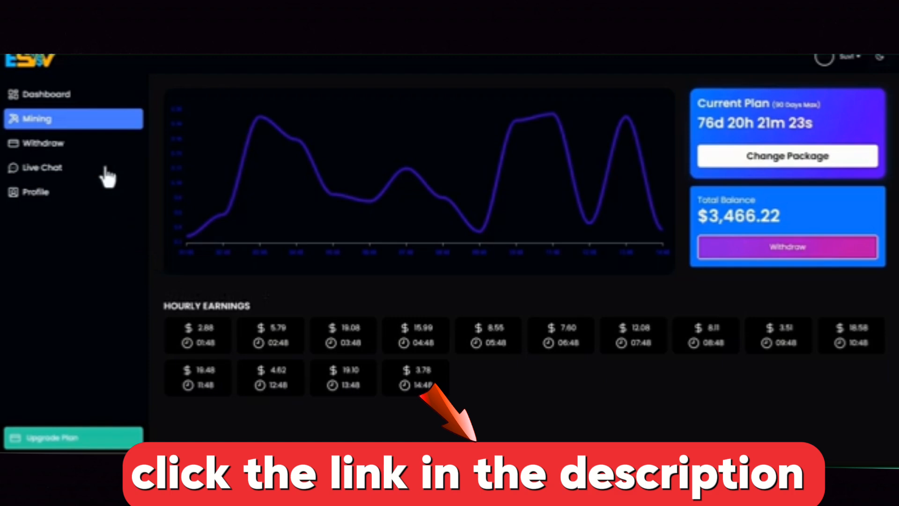
Open Withdraw, view the Bank tab, then the four approved PayPal withdrawals.
click(43, 142)
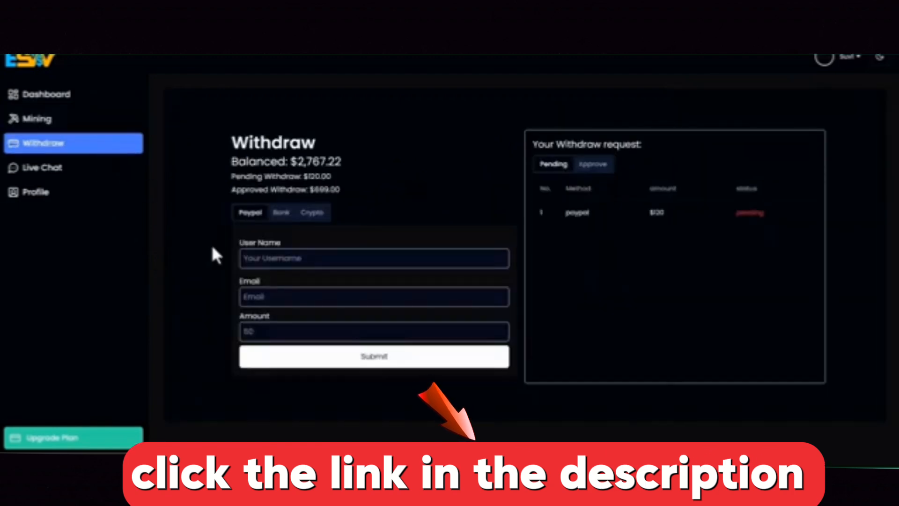
click(277, 212)
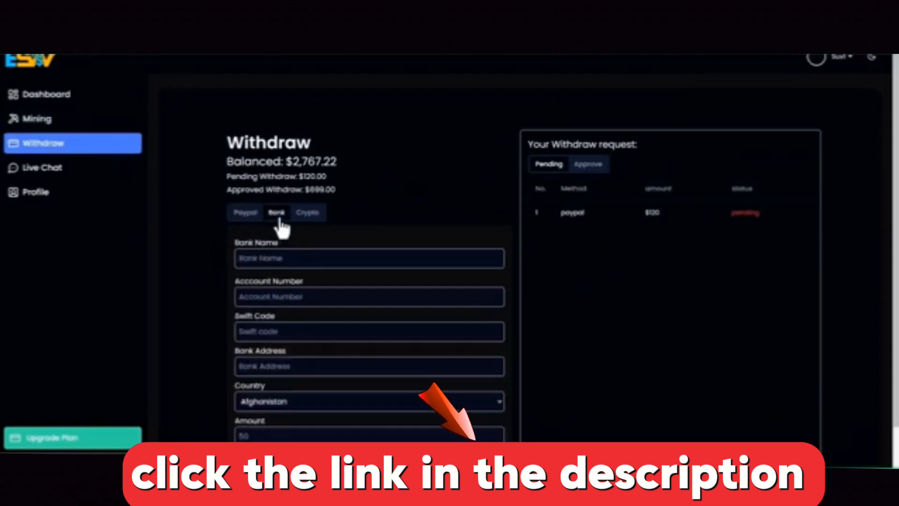
click(307, 213)
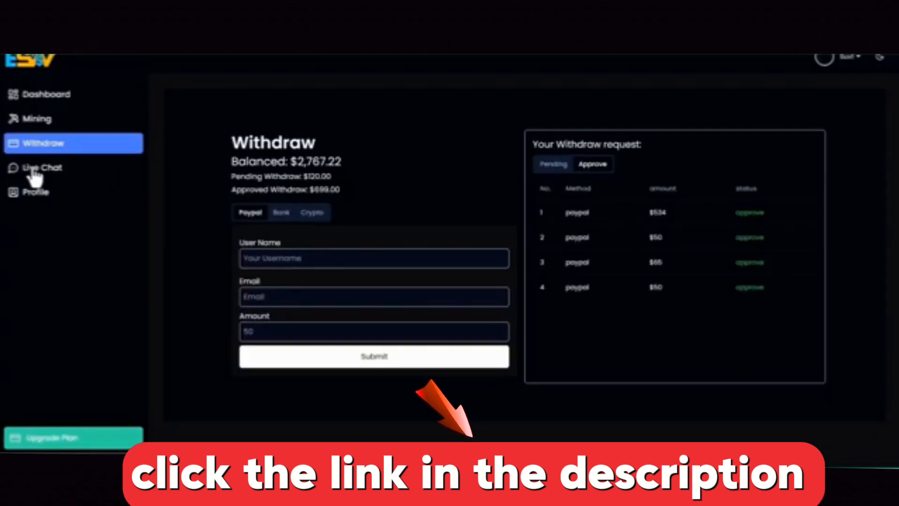
Open the Live Chat page with the support greeting and message box.
click(41, 167)
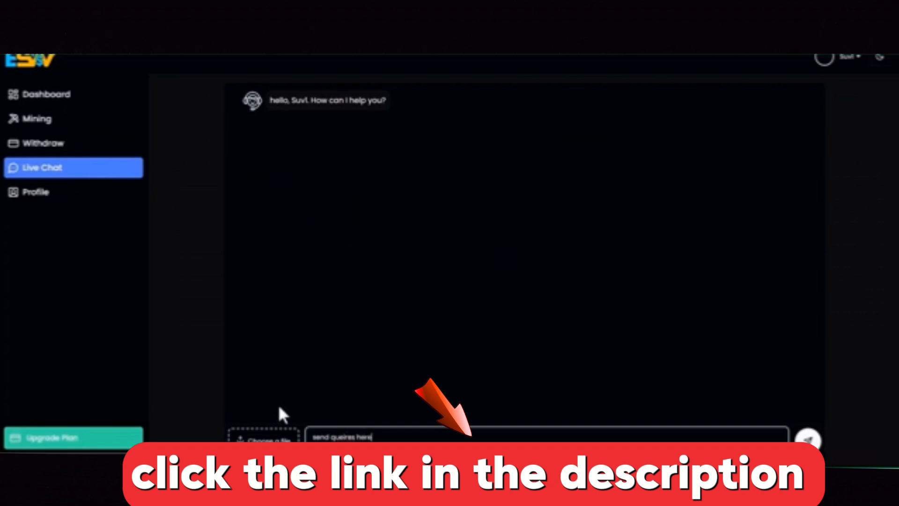
mouse_move(198, 332)
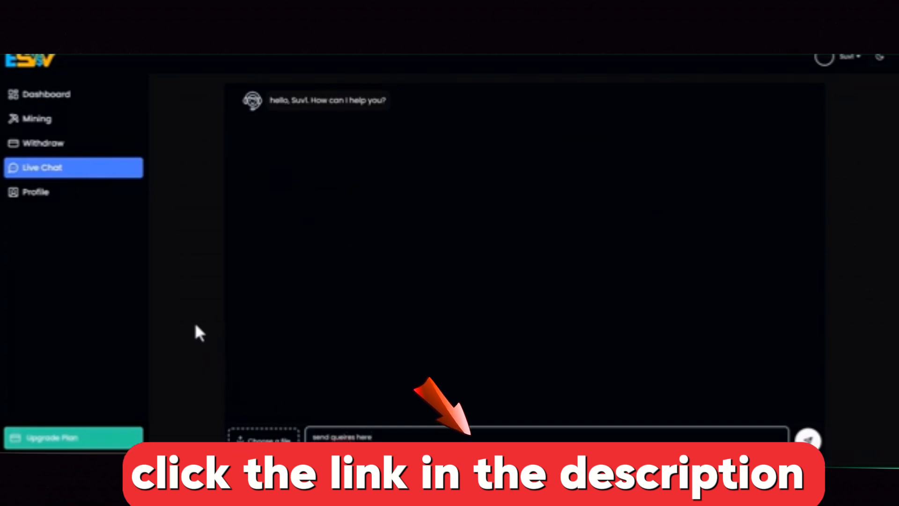
mouse_move(215, 321)
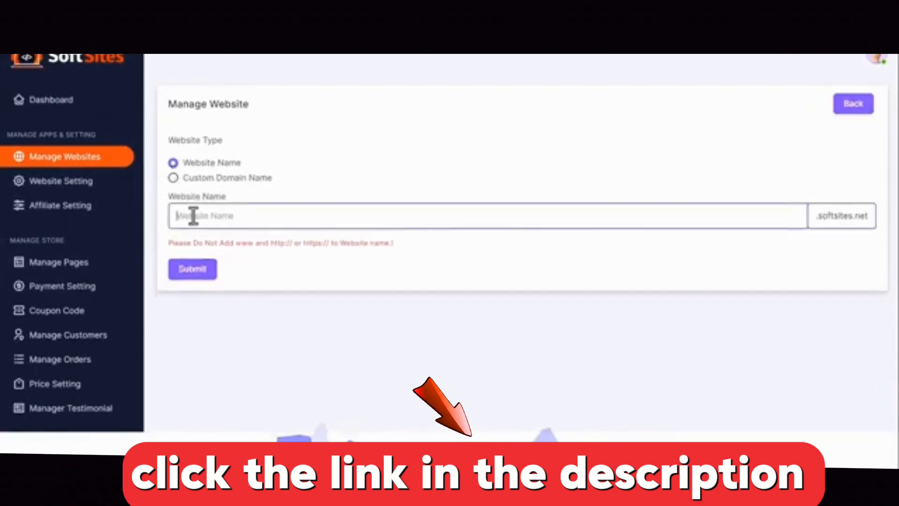
Enter '2024freshsoftware' as the Website Name and submit it.
text(202)
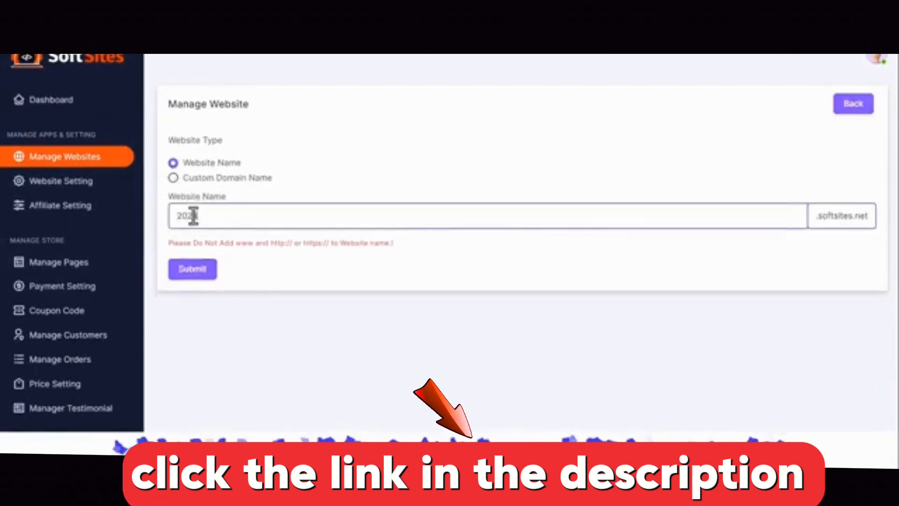
text(2024freshsoftware)
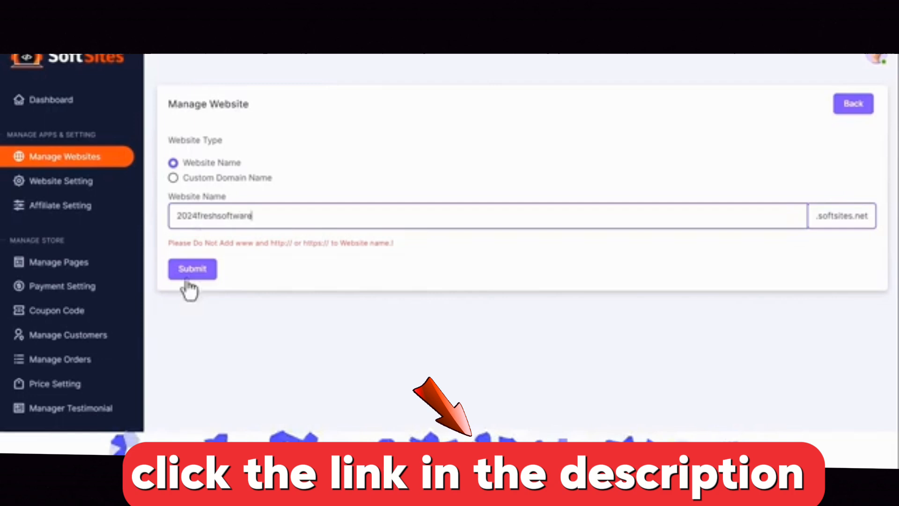
click(192, 268)
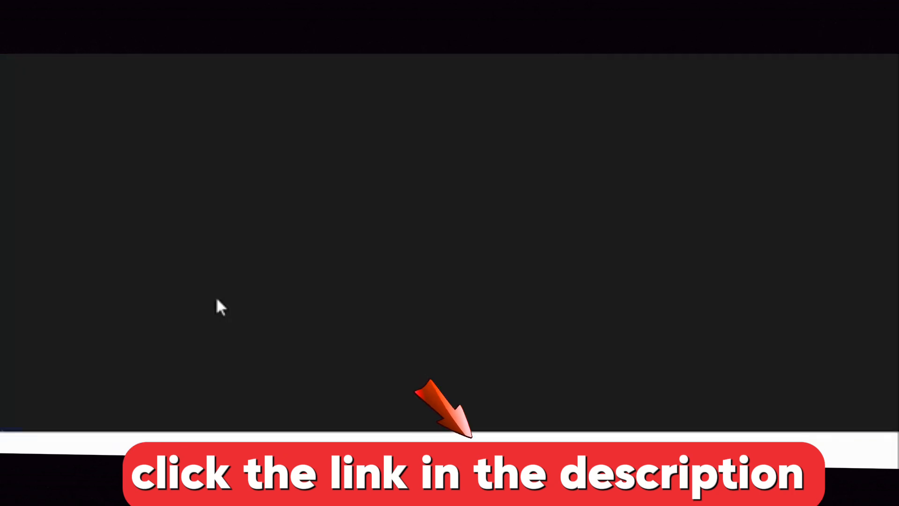